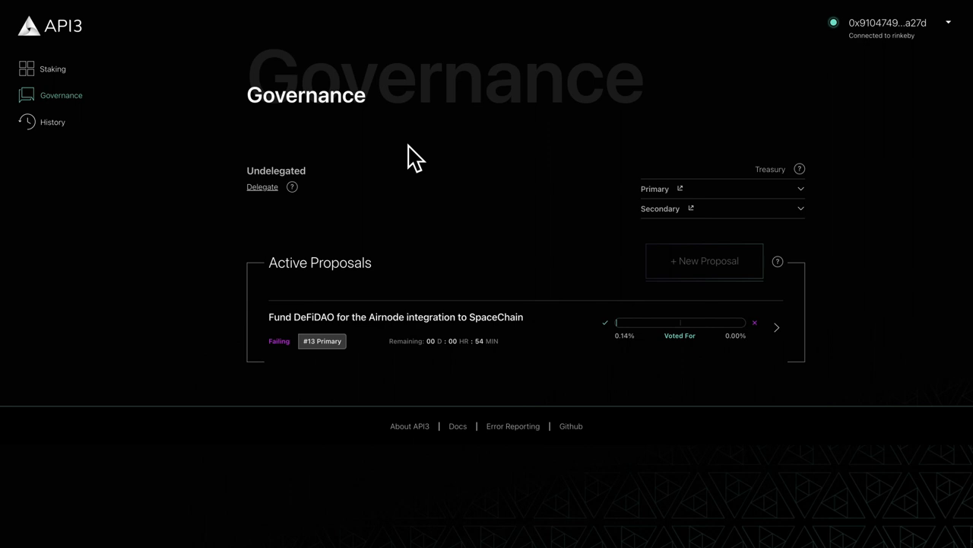
{"action": "mouse_move", "coordinate": [471, 249]}
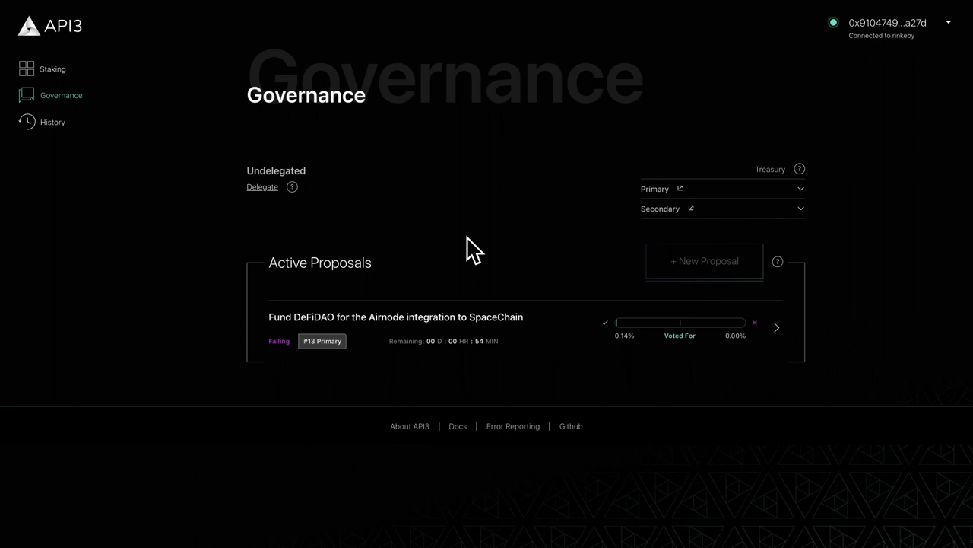
{"action": "mouse_move", "coordinate": [470, 280]}
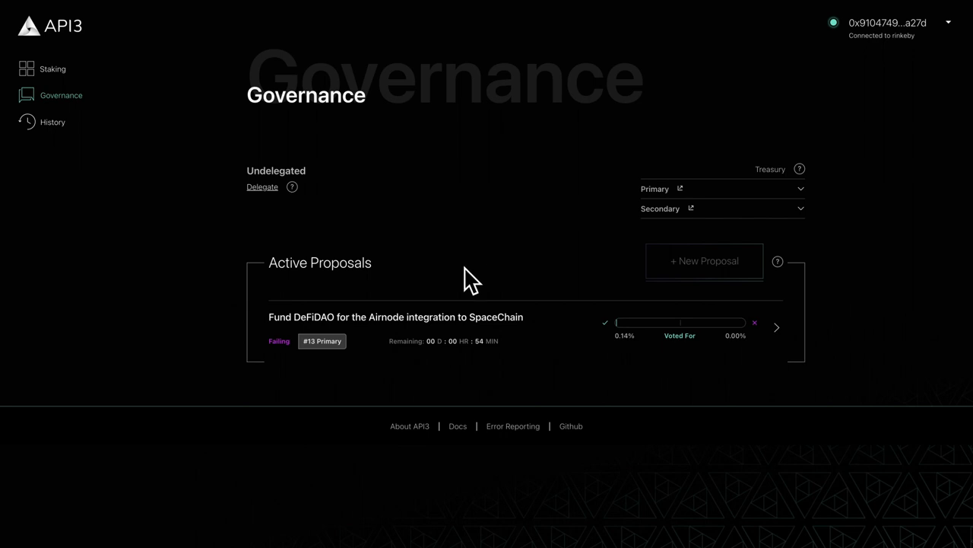
{"action": "mouse_move", "coordinate": [493, 304]}
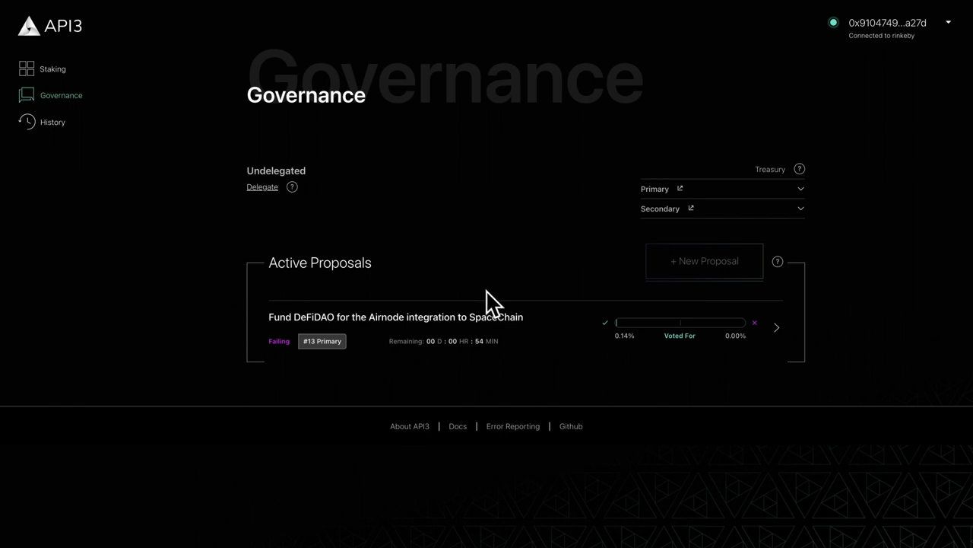
Step: View the details of proposal #13, Fund DeFiDAO for the Airnode integration to SpaceChain
{"action": "left_click", "coordinate": [396, 316]}
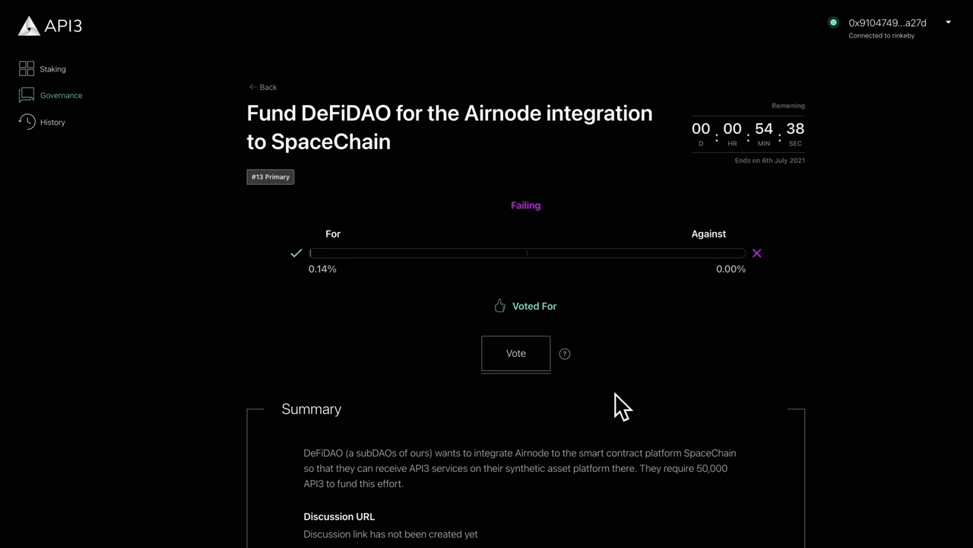
{"action": "scroll", "scroll_direction": "down", "scroll_amount": 3}
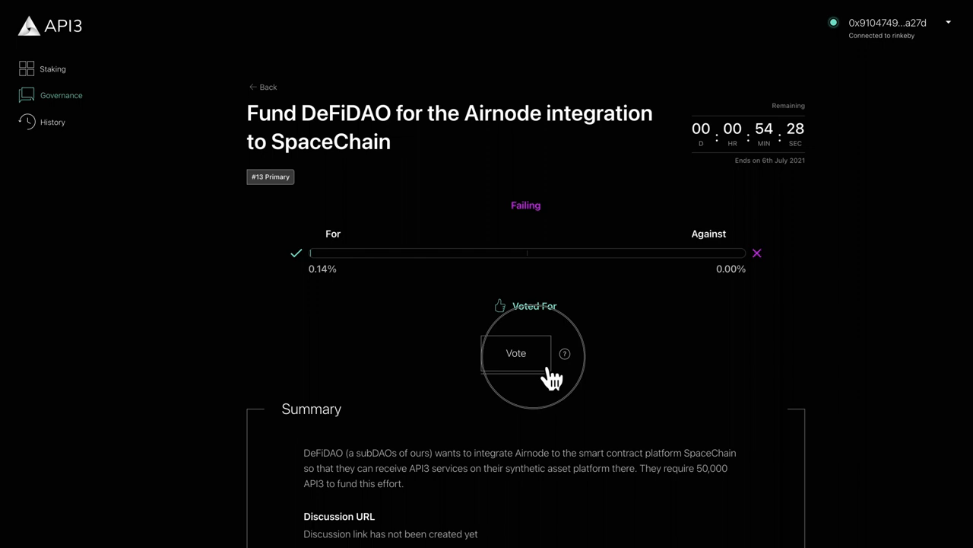
Step: Create a 'For' vote transaction on proposal #13
{"action": "left_click", "coordinate": [516, 353]}
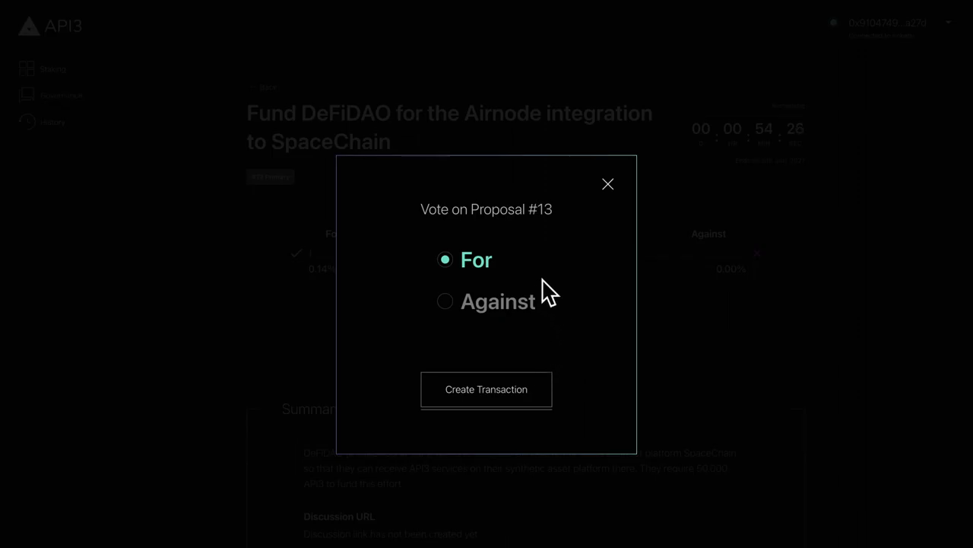
{"action": "mouse_move", "coordinate": [556, 315]}
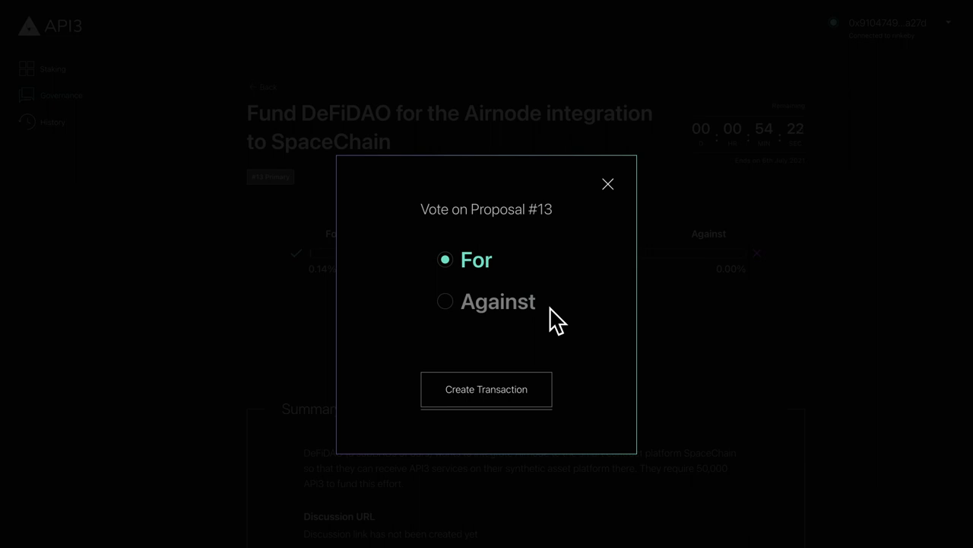
{"action": "left_click", "coordinate": [487, 390]}
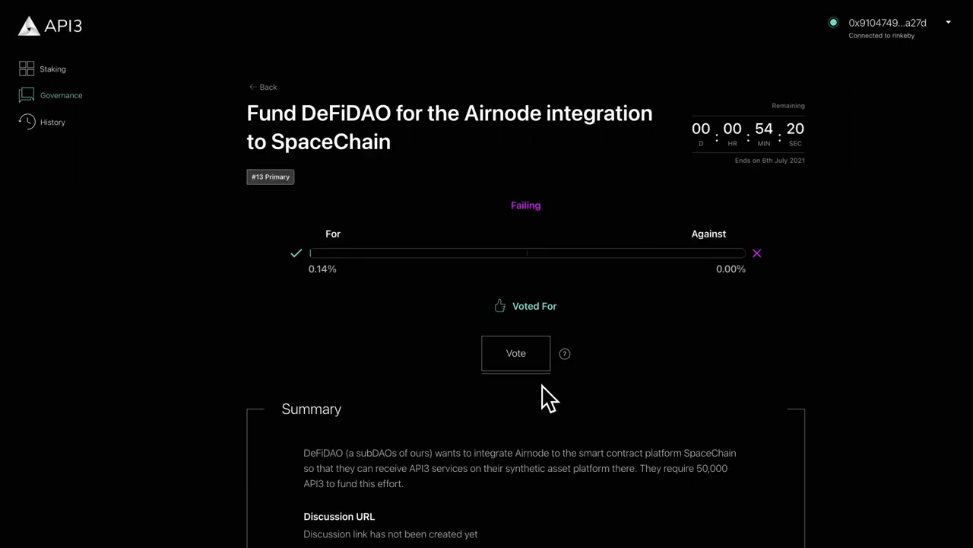
Step: Confirm the pending 'For' vote transaction on proposal #13 in MetaMask
{"action": "left_click", "coordinate": [516, 353]}
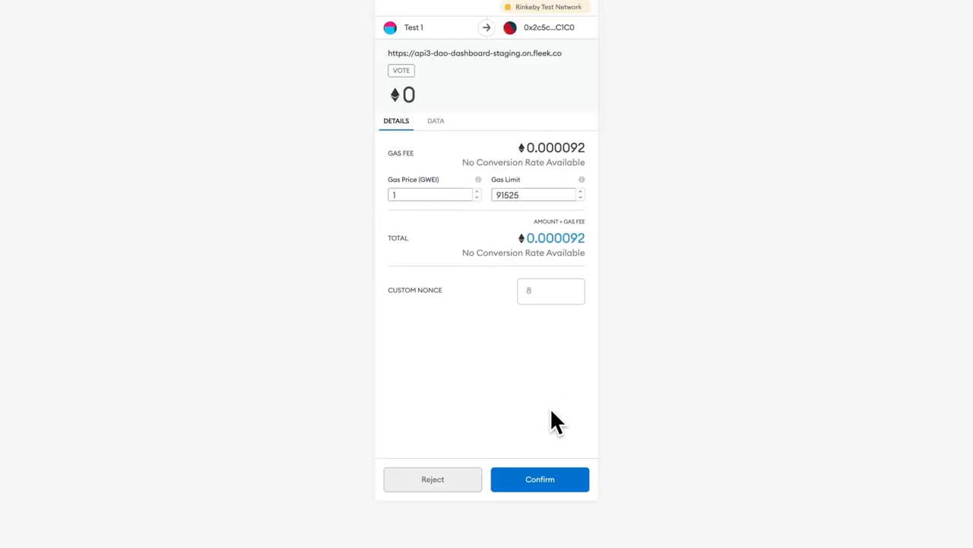
{"action": "left_click", "coordinate": [540, 477]}
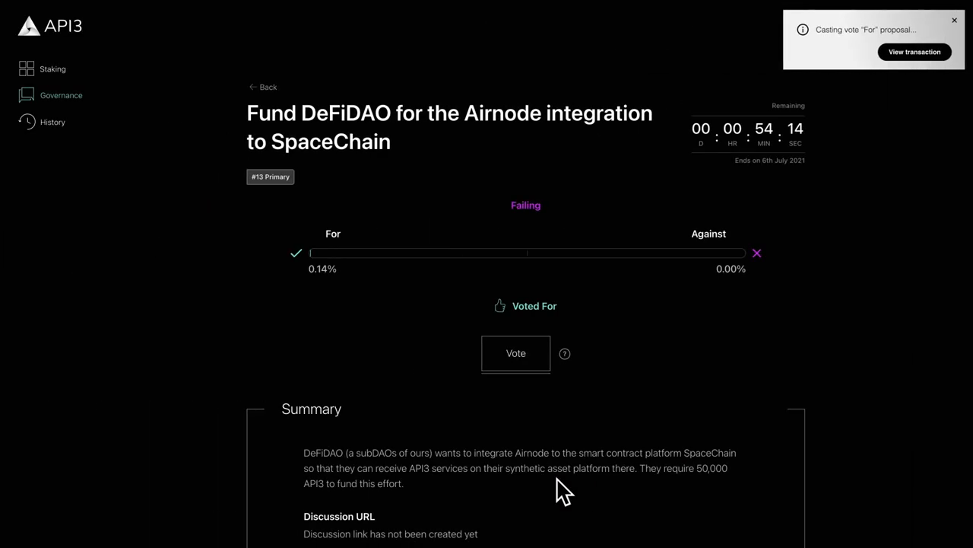
{"action": "mouse_move", "coordinate": [394, 336]}
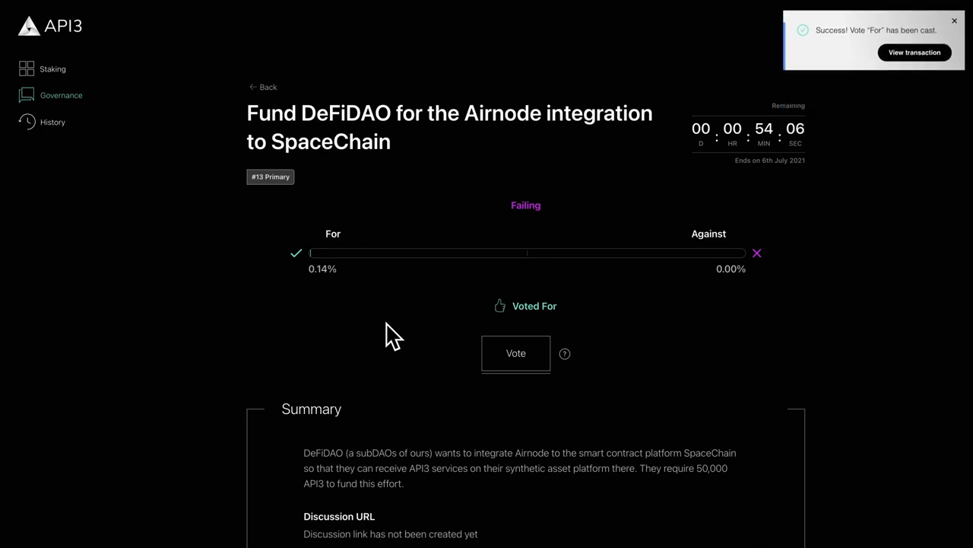
{"action": "mouse_move", "coordinate": [335, 164]}
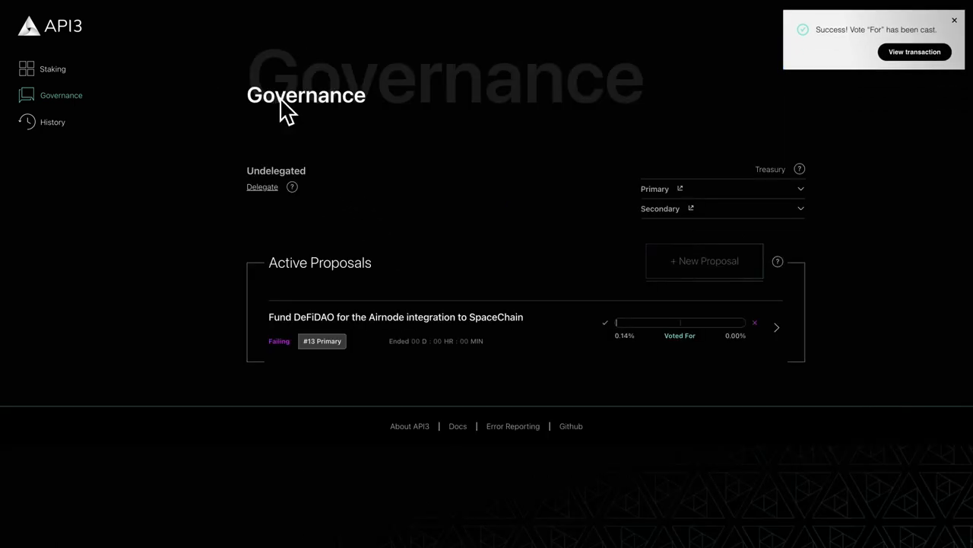
Step: Delegate voting power to 0x8625F29e4d06D0a3998Ed8C9E45F4b04C7b28D00 and confirm it in MetaMask
{"action": "left_click", "coordinate": [261, 186]}
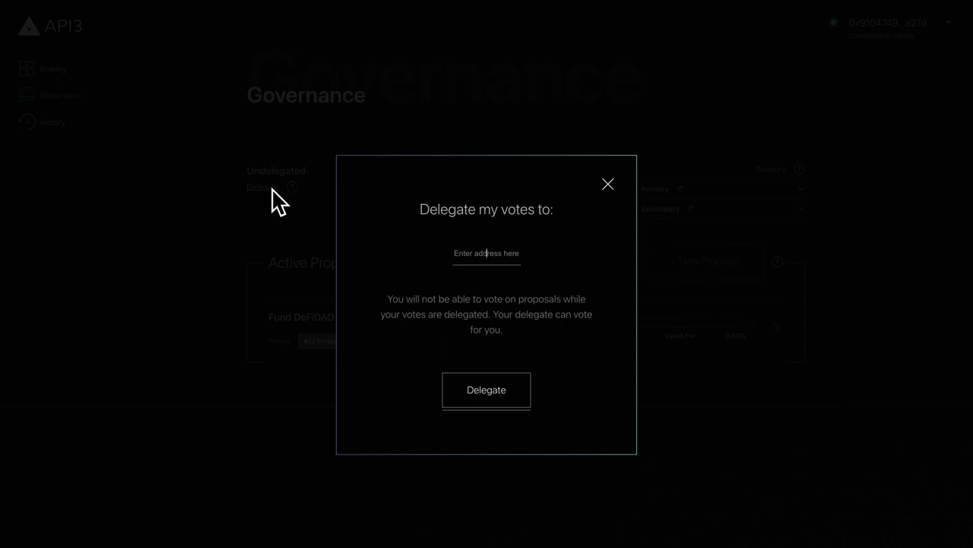
{"action": "type", "text": "0x8625F29e4d06D0a3998Ed8C9E45F4b04C7b28D00"}
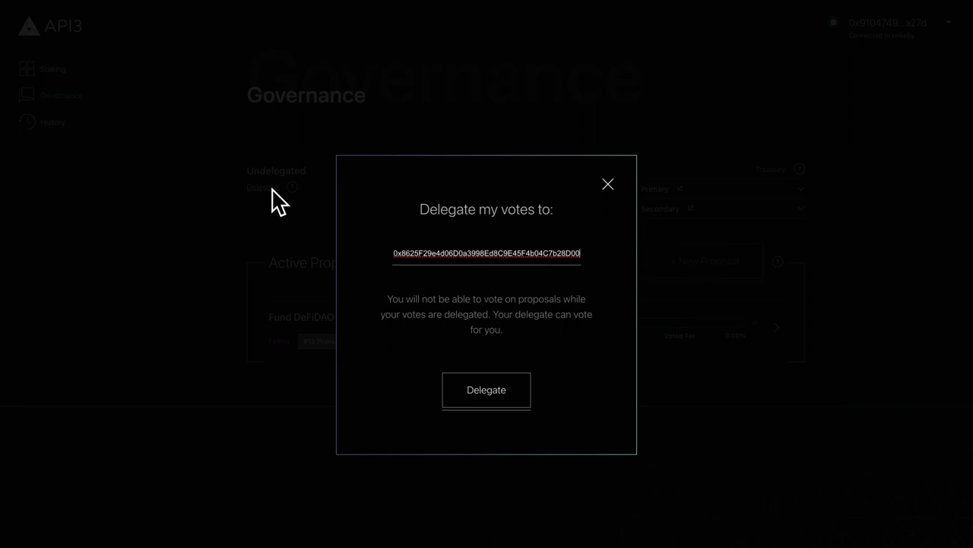
{"action": "mouse_move", "coordinate": [403, 364]}
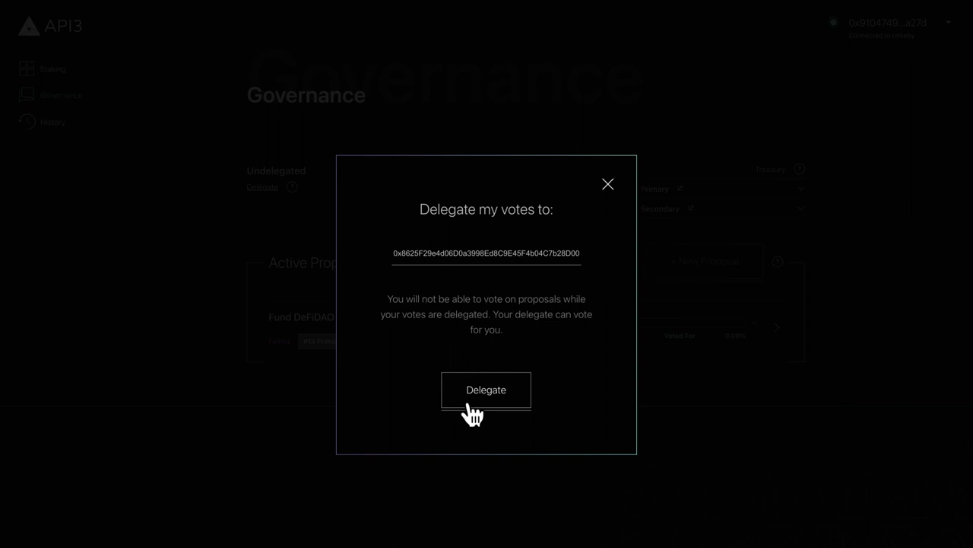
{"action": "left_click", "coordinate": [486, 390]}
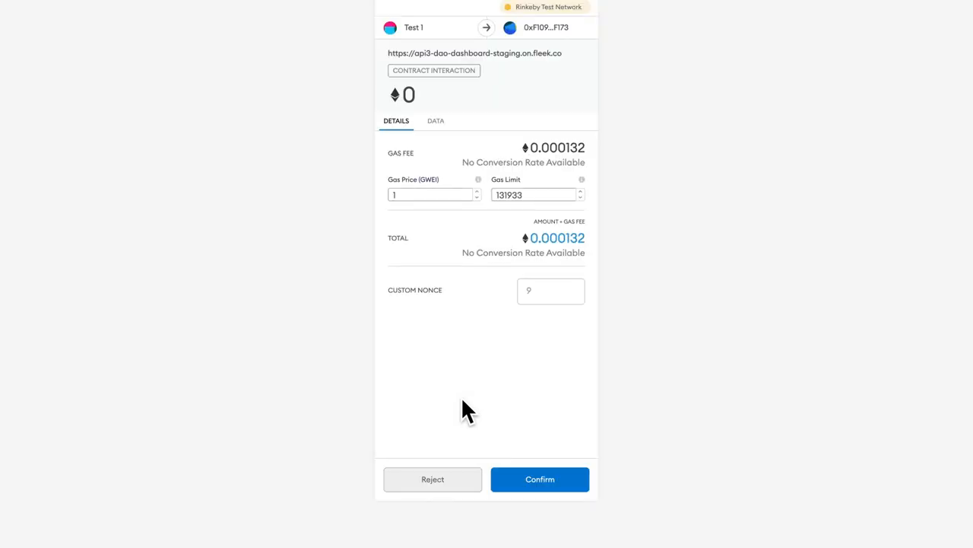
{"action": "left_click", "coordinate": [540, 477]}
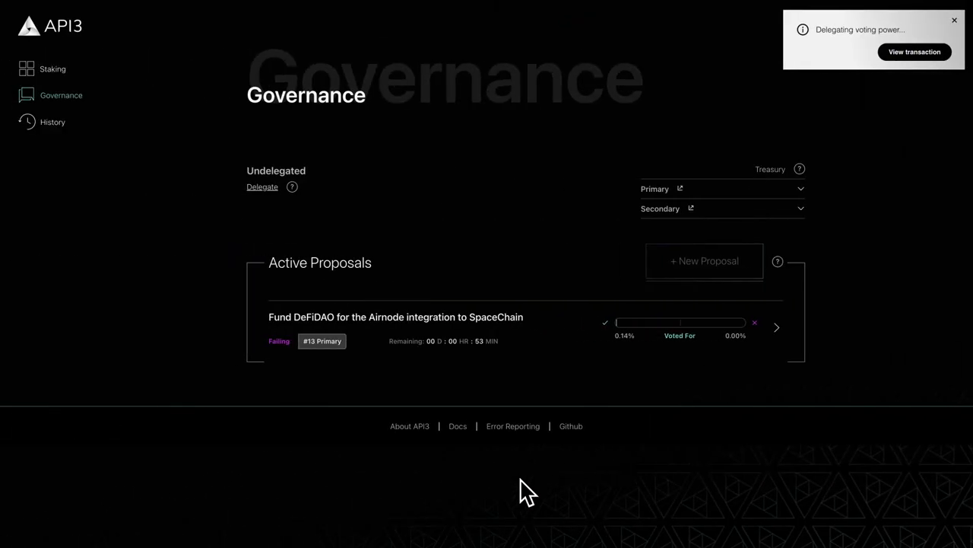